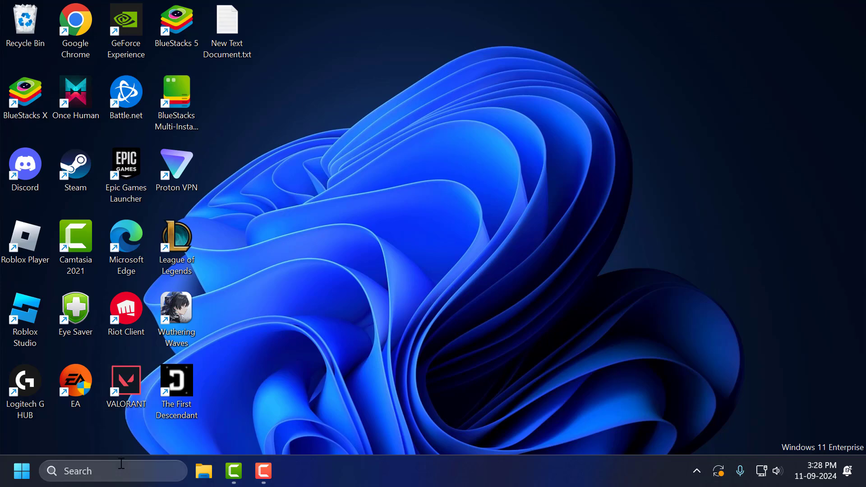
# Search Windows for 'File Explorer Options' and open the best match
pyautogui.write('File Explorer Options')
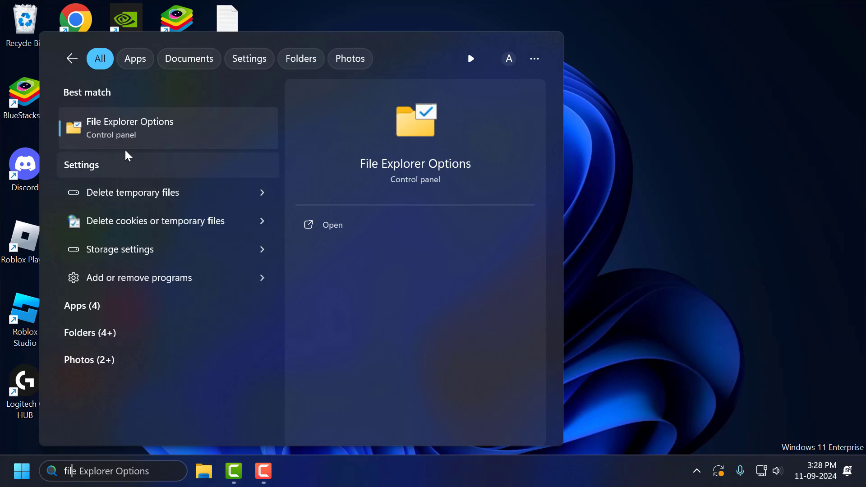
pyautogui.moveTo(169, 138)
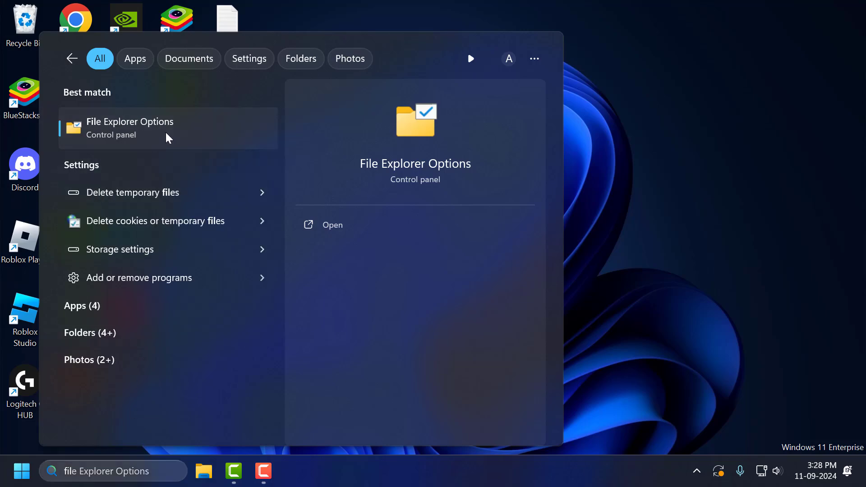
pyautogui.click(130, 128)
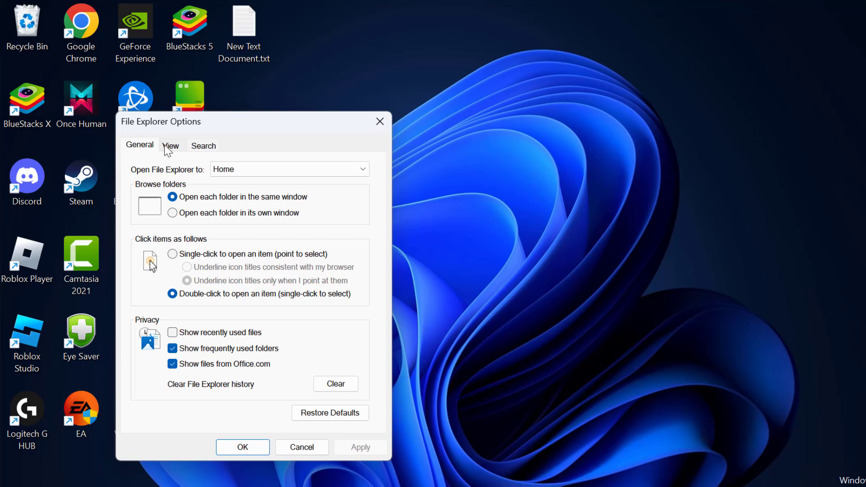
# On the View tab, toggle 'Hide extensions for known file types' and save the options
pyautogui.click(170, 145)
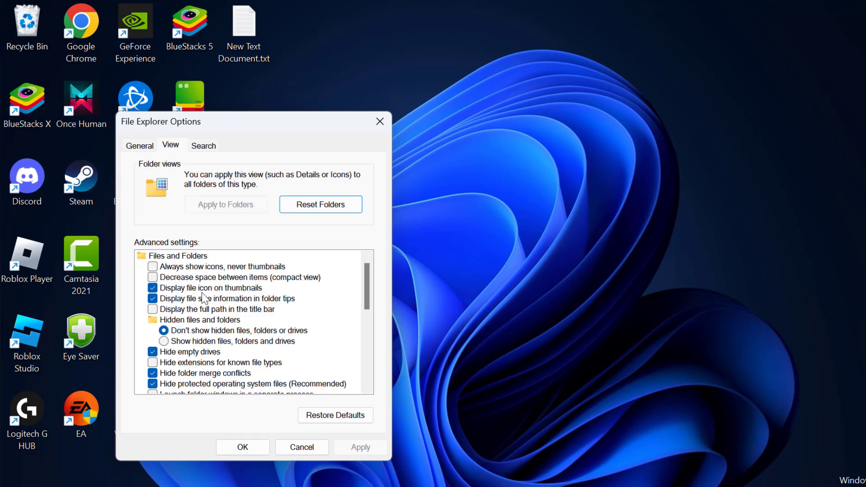
pyautogui.scroll(-3)
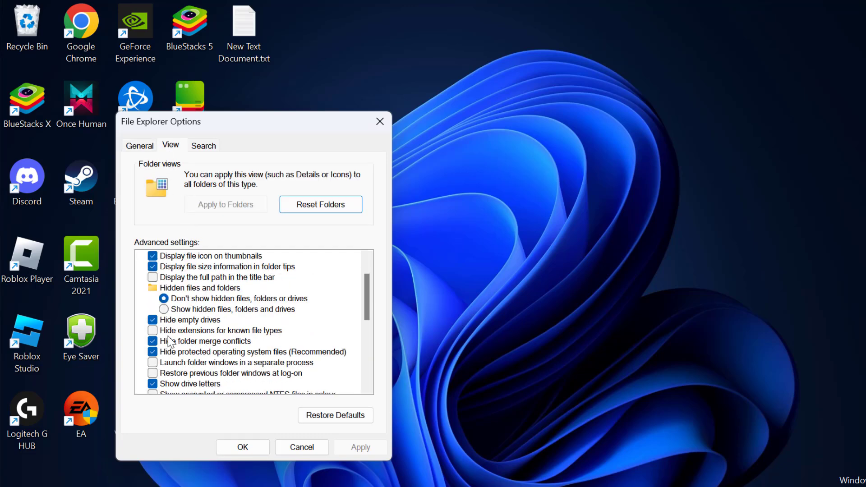
pyautogui.click(153, 331)
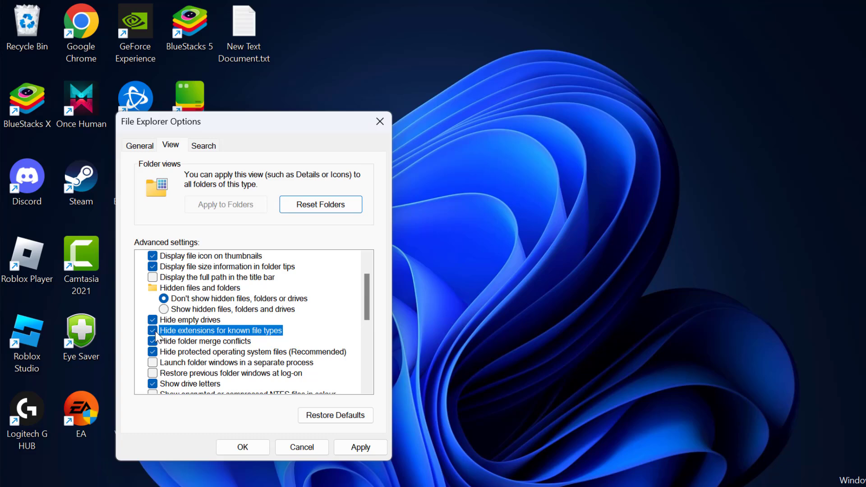
pyautogui.moveTo(199, 337)
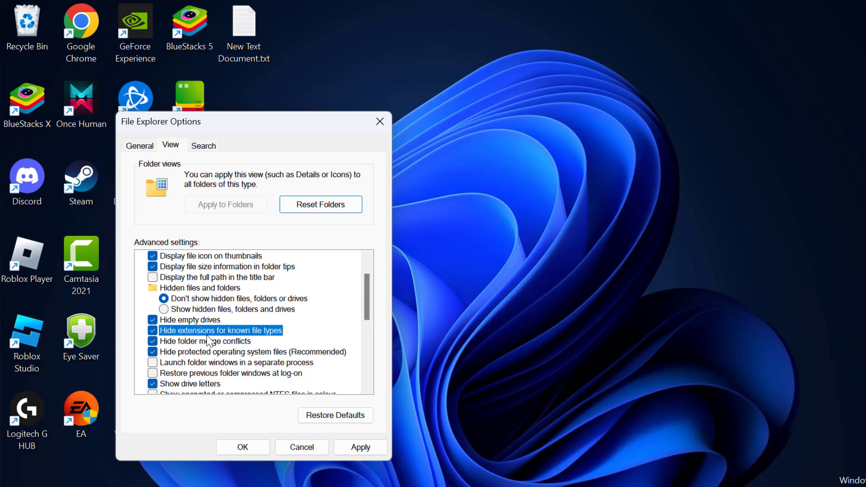
pyautogui.click(153, 330)
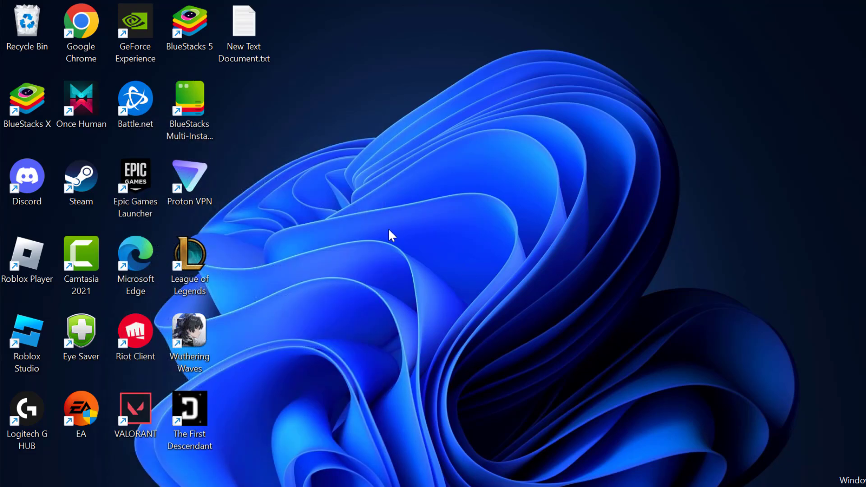
pyautogui.moveTo(330, 179)
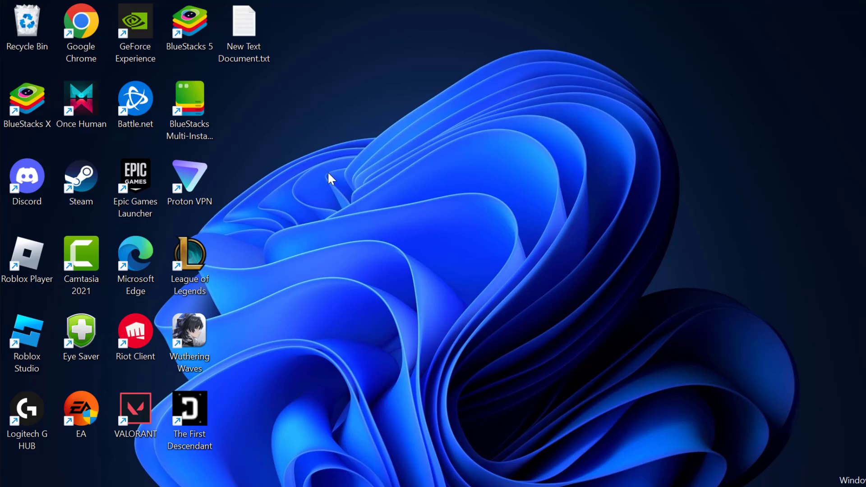
# Rename the desktop file 'New Text Document.txt' with the extension changed to mp4
pyautogui.rightClick(244, 24)
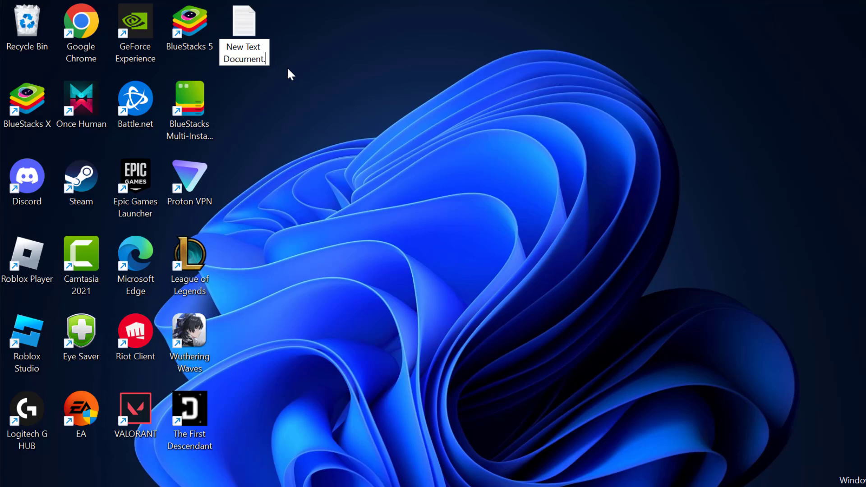
pyautogui.write('m')
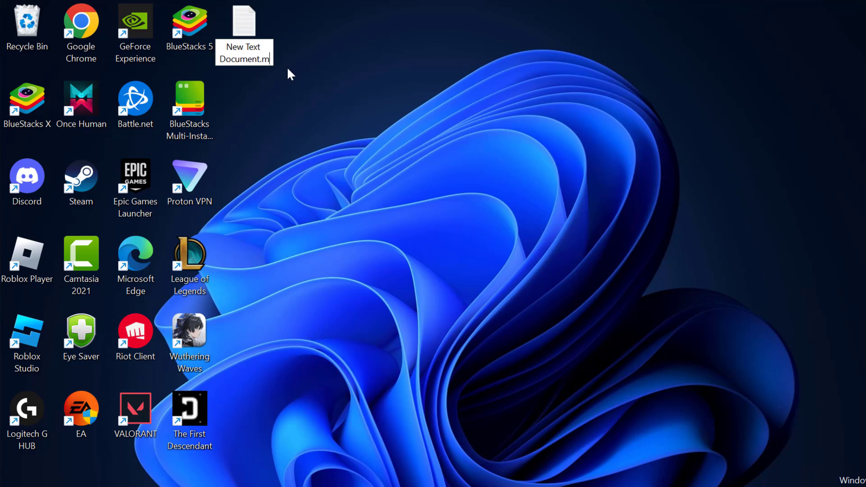
pyautogui.write('p4')
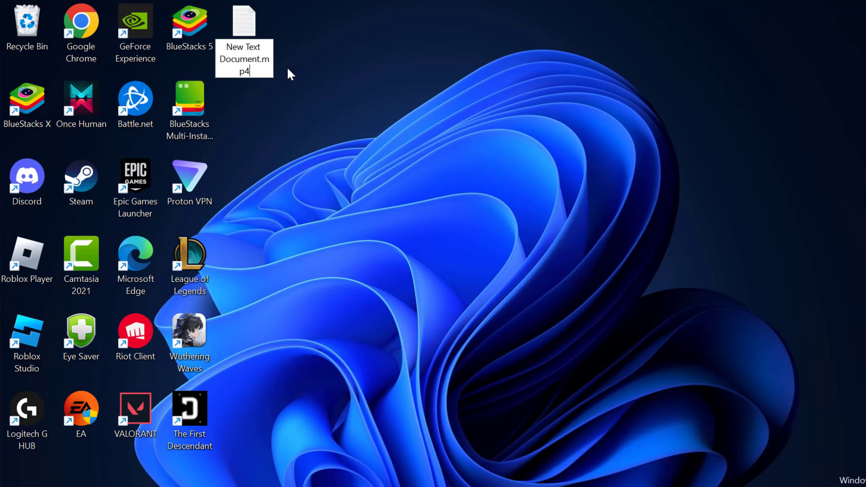
# Confirm the new name 'New Text Document.mp4' and accept the extension-change warning
pyautogui.press('enter')
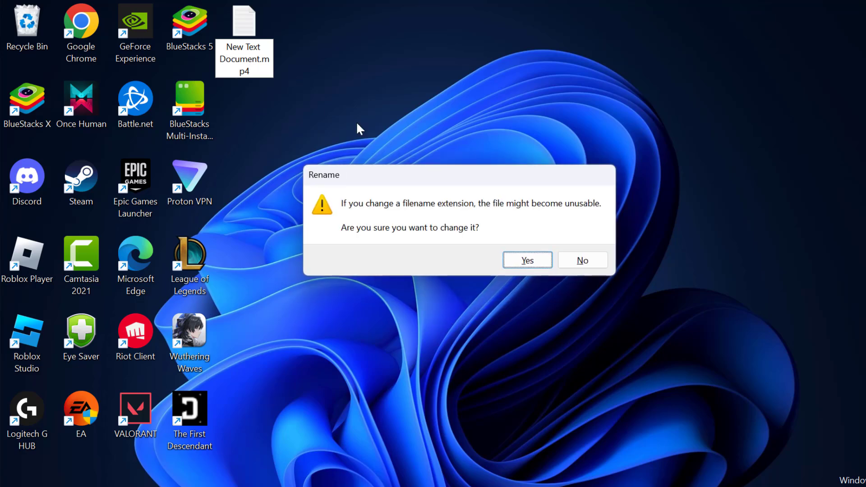
pyautogui.click(527, 261)
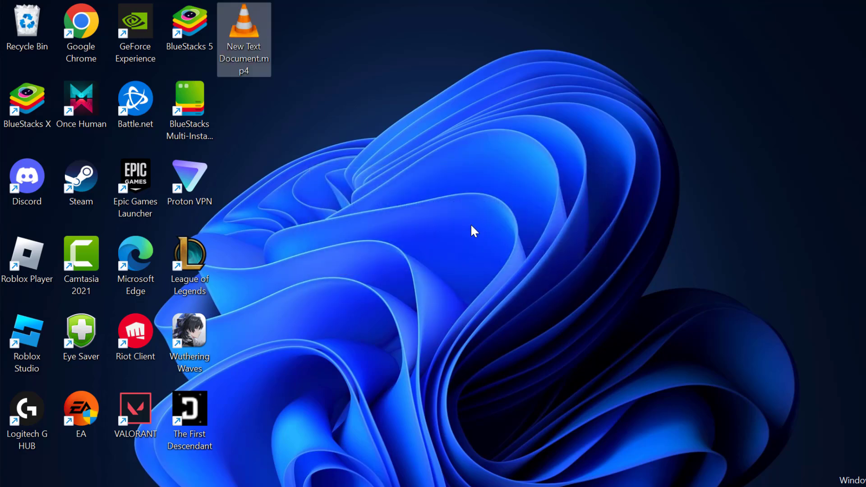